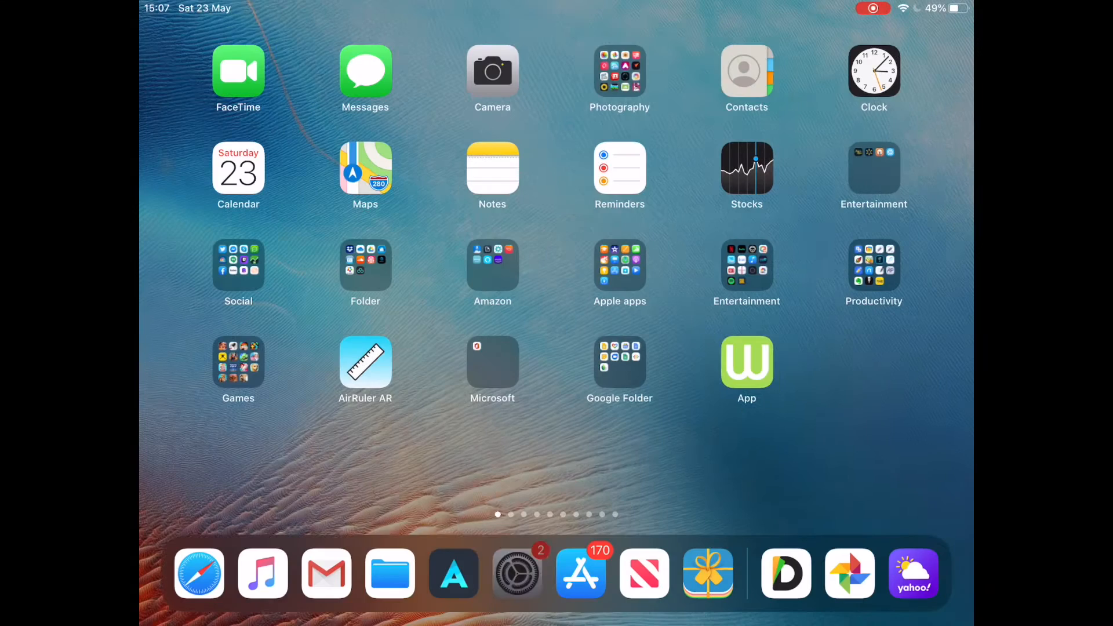
# Launch Settings from the Dock and go to the Camera settings in the sidebar
pyautogui.click(517, 572)
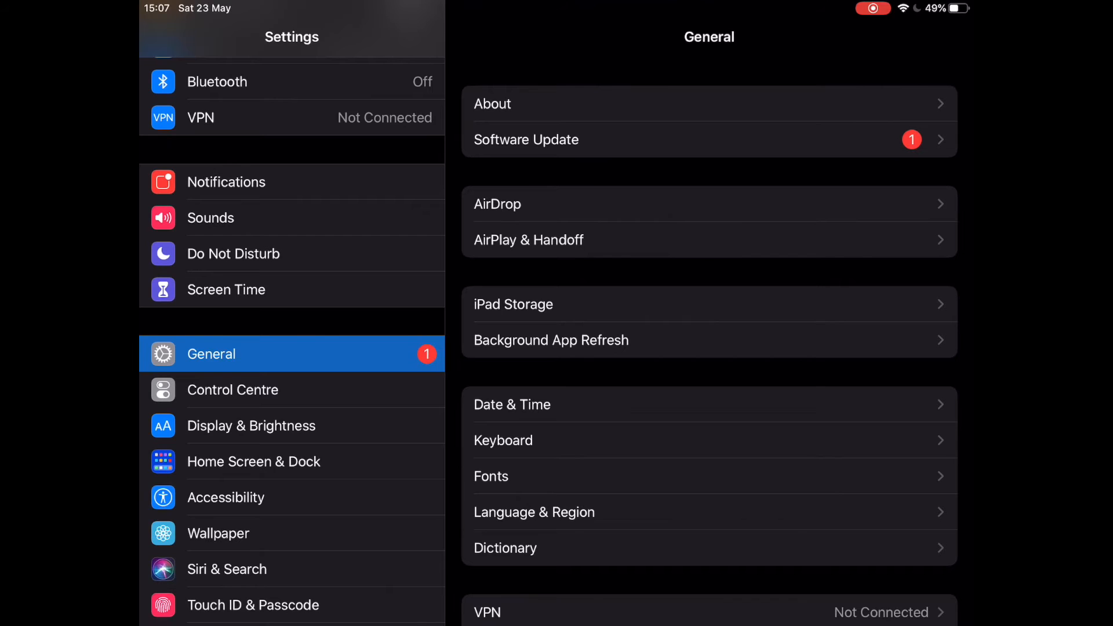
pyautogui.scroll(-3)
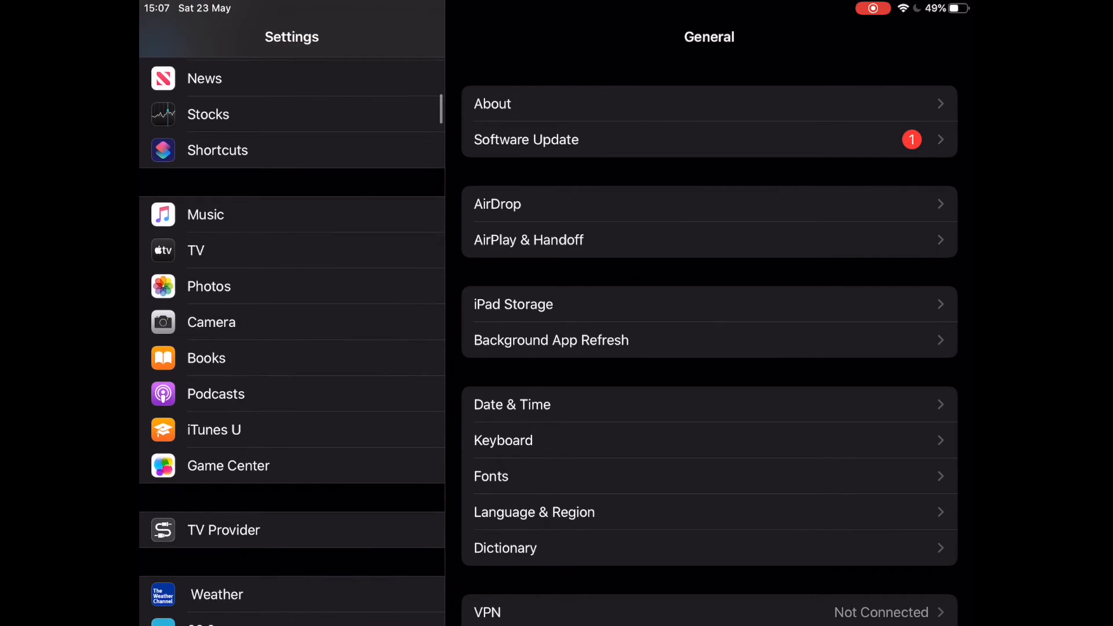
pyautogui.click(211, 321)
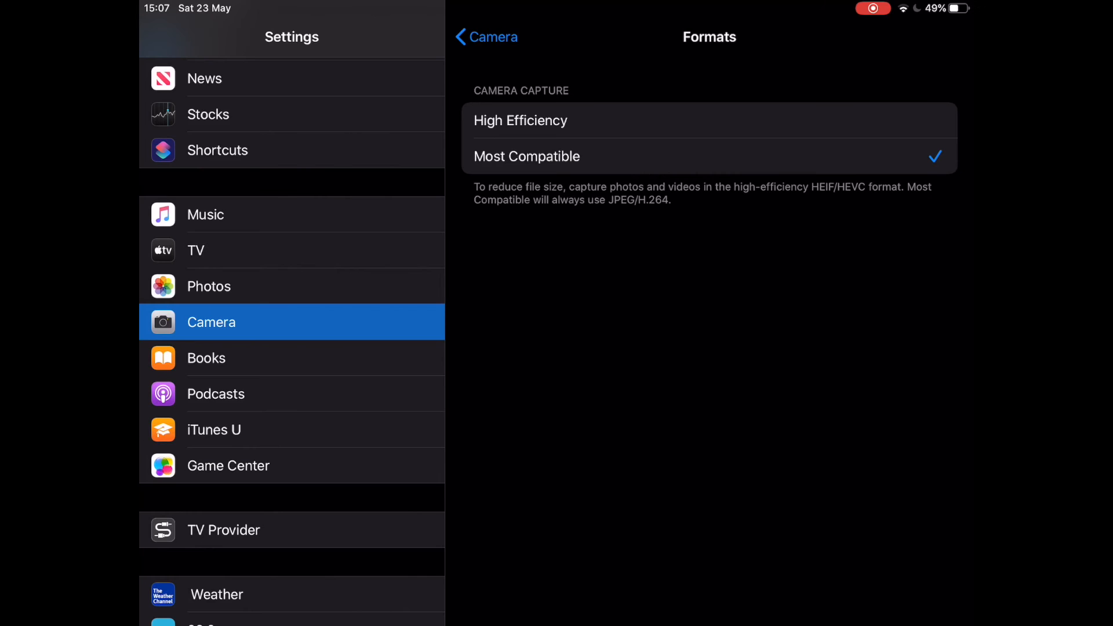
# Return from the Formats page to the main Camera settings page
pyautogui.click(486, 37)
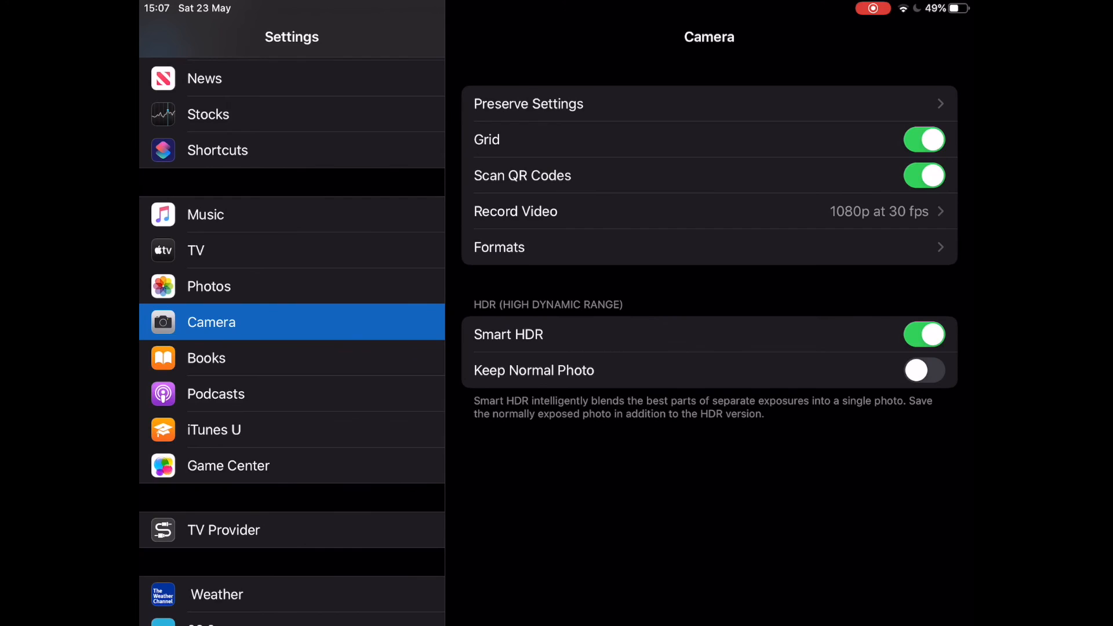